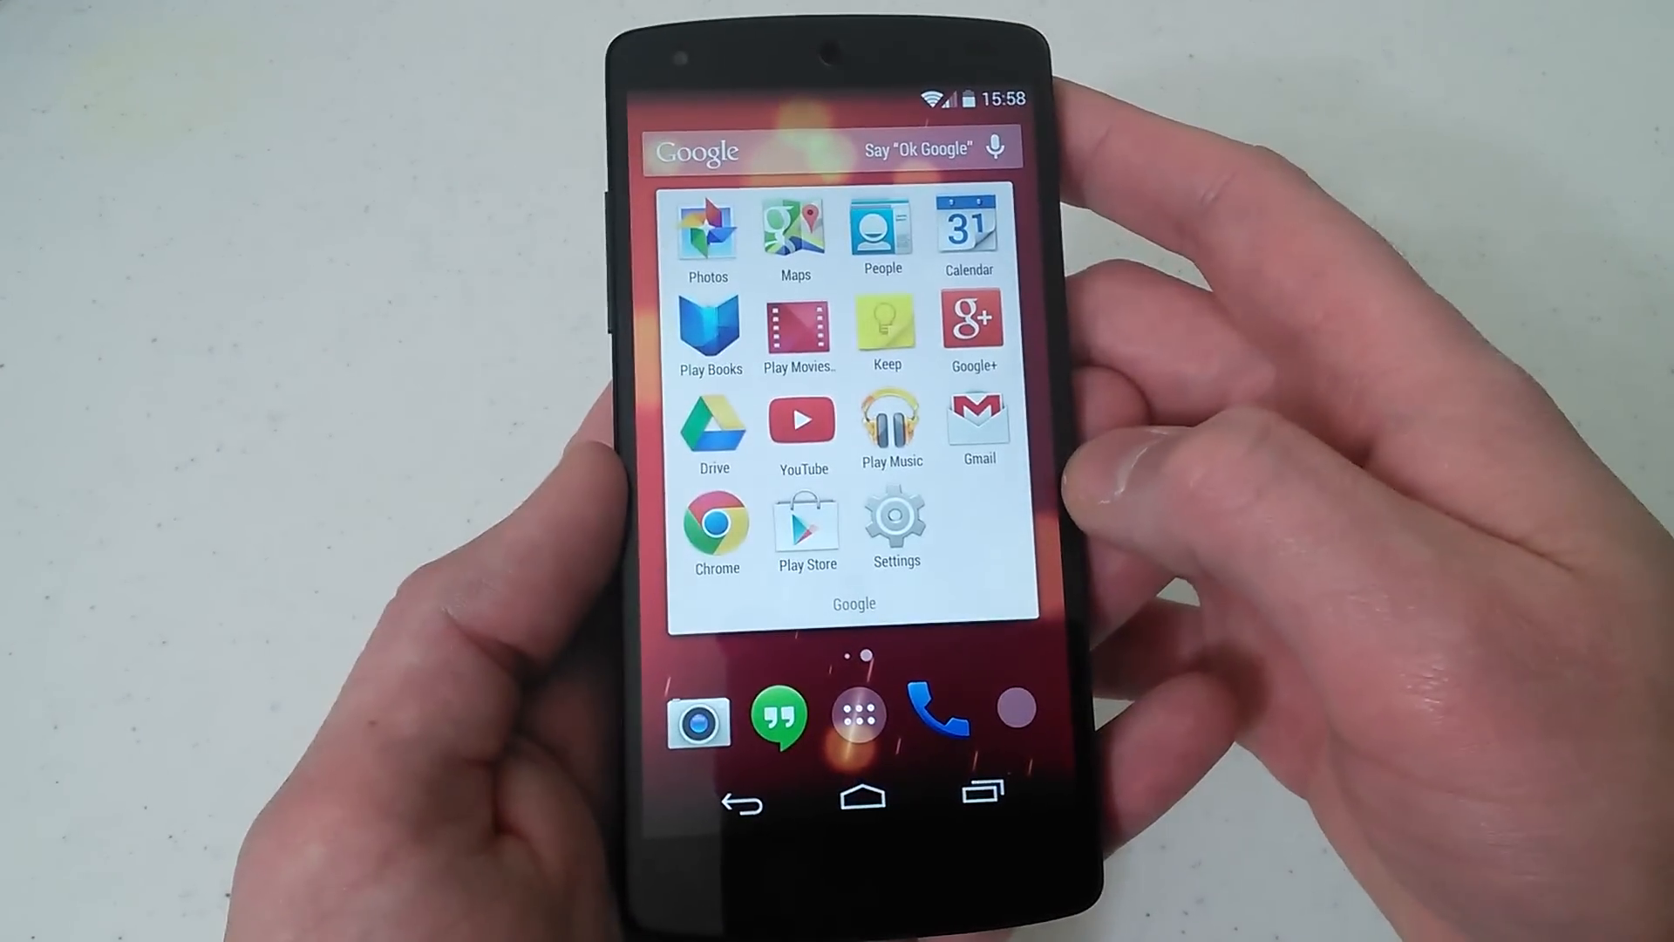
Launch Settings from the home screen and go to the Developer options page.
left_click(895, 522)
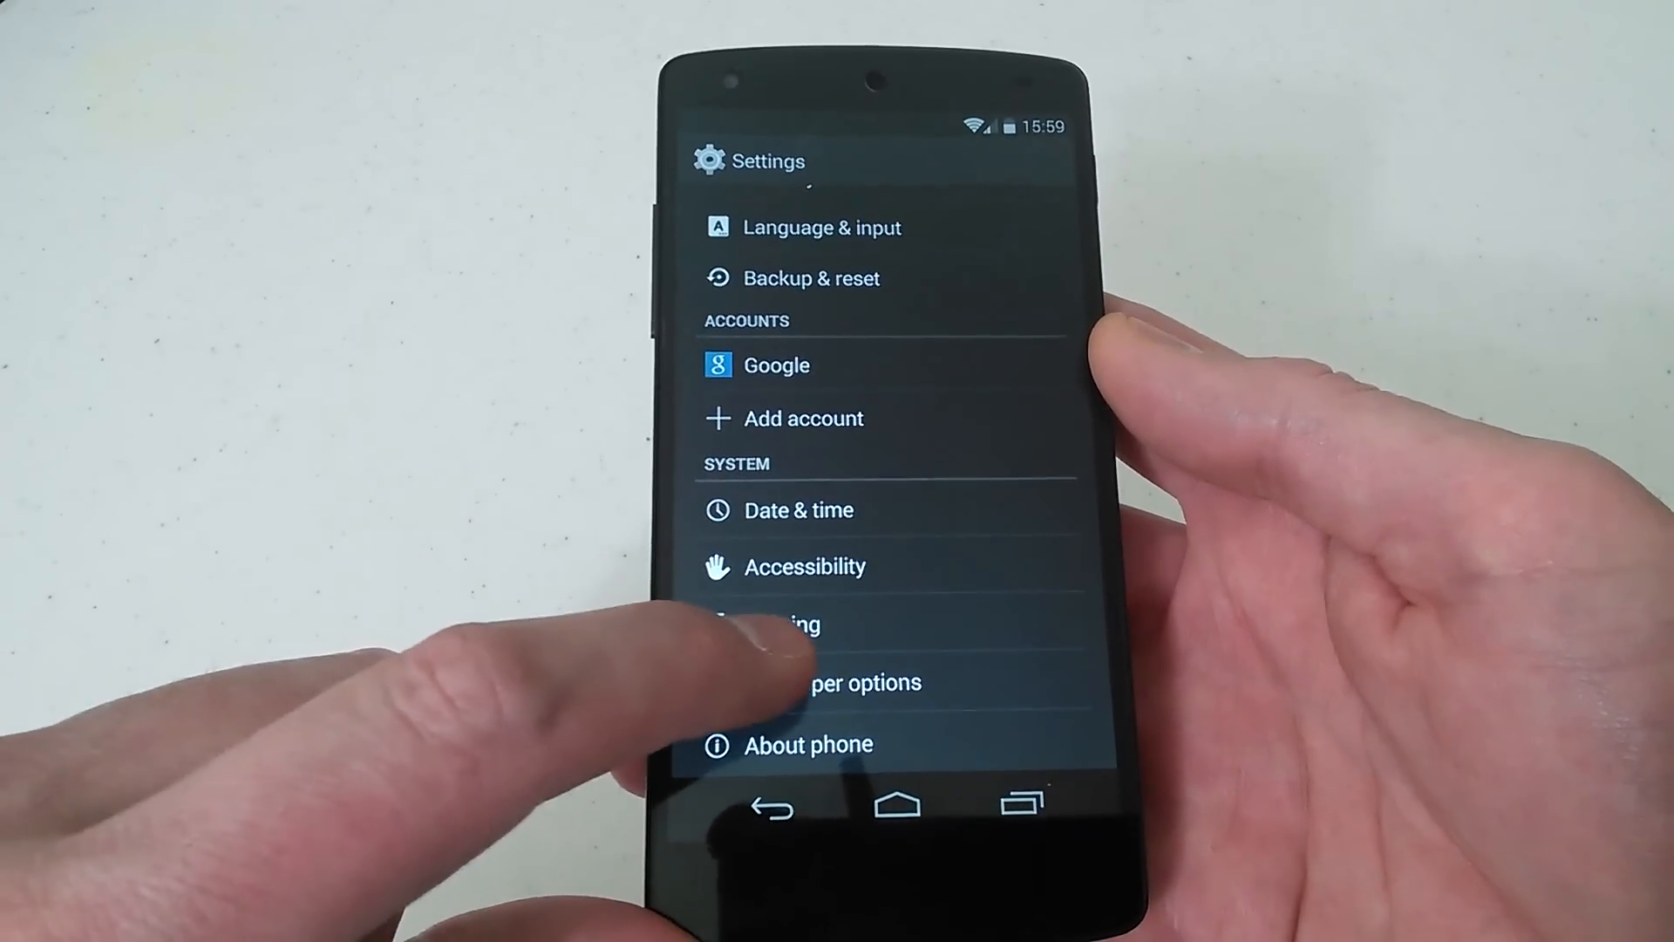
left_click(841, 681)
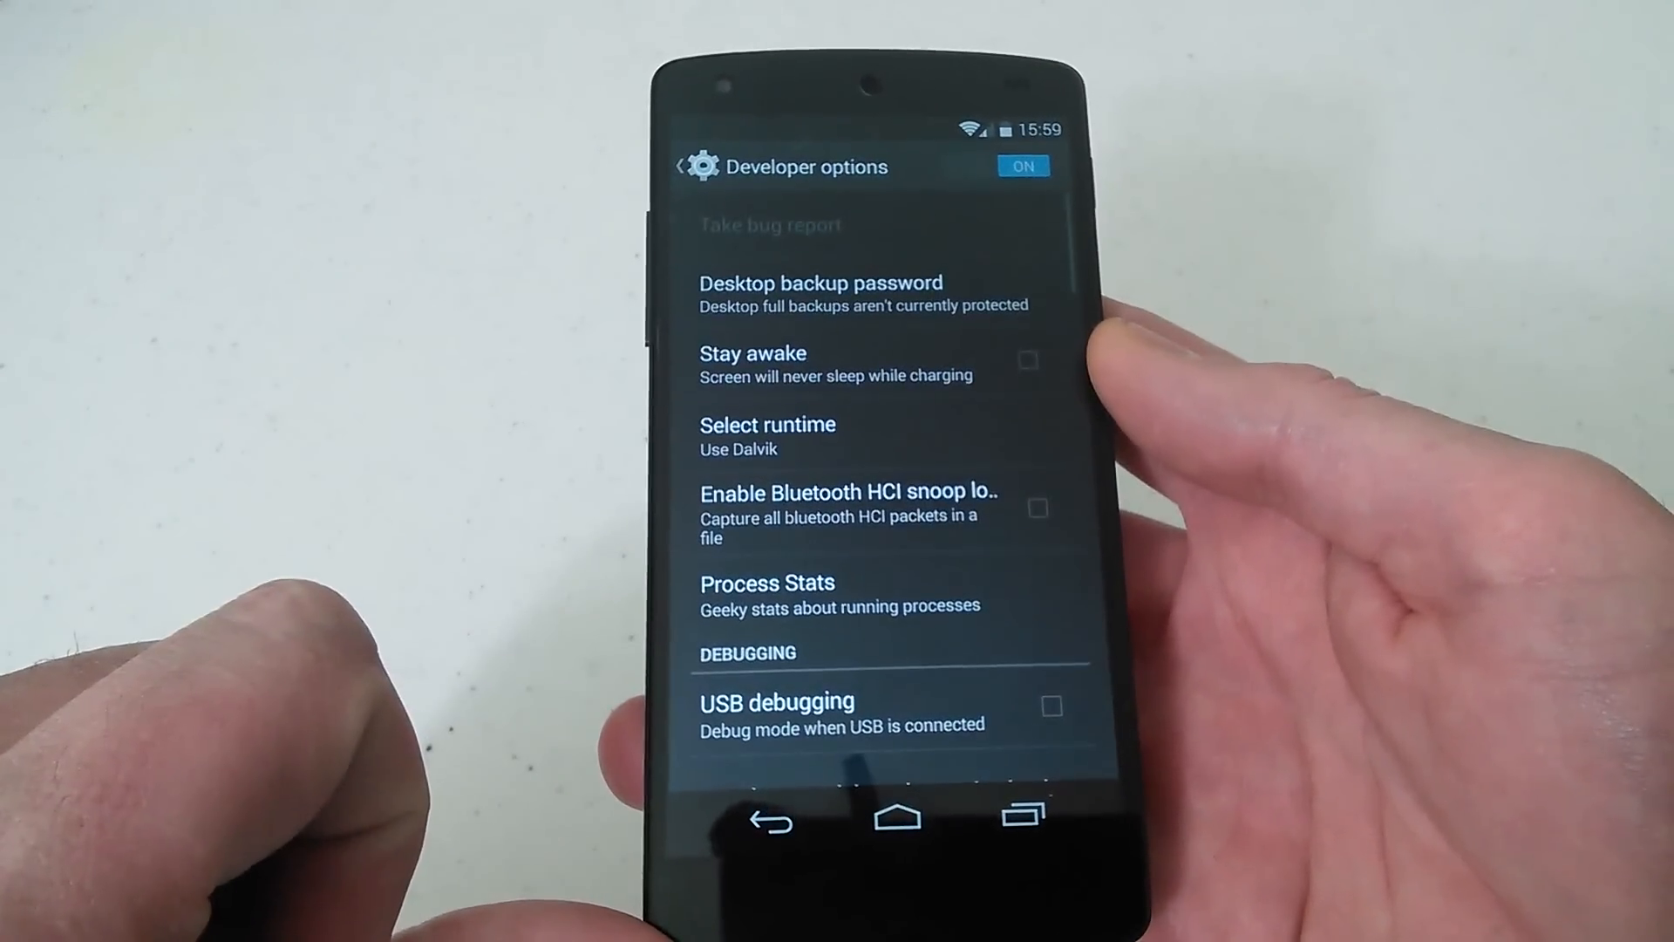